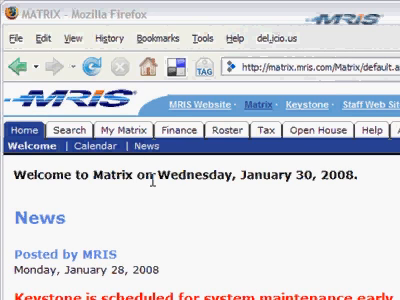
# - Open My Matrix Settings and check the Team Settings section, which shows no team
pyautogui.click(120, 118)
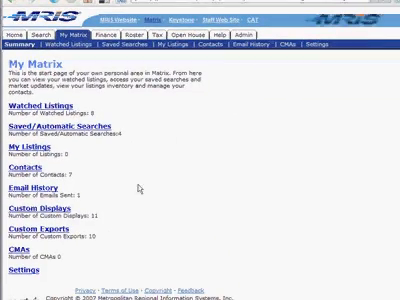
pyautogui.scroll(-3)
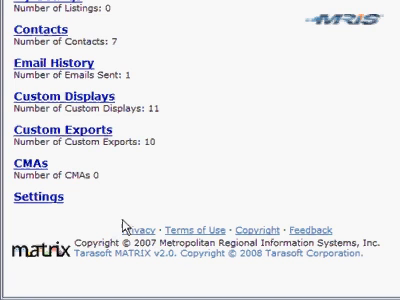
pyautogui.moveTo(58, 214)
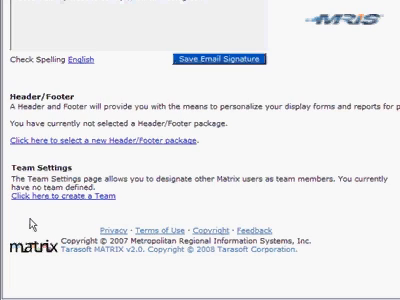
pyautogui.scroll(3)
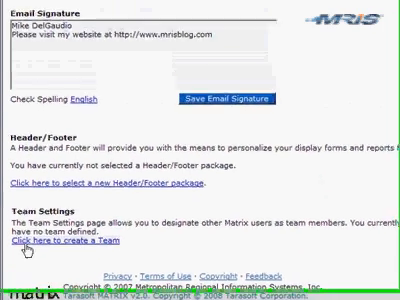
pyautogui.click(57, 268)
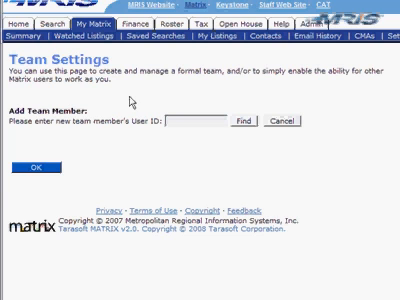
pyautogui.click(200, 123)
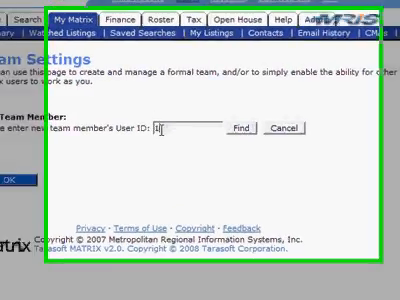
pyautogui.write('119657')
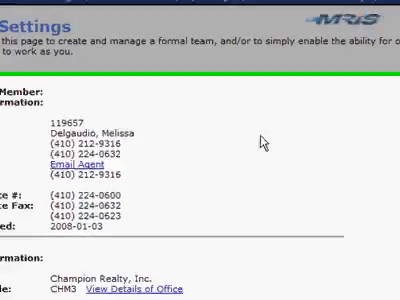
pyautogui.scroll(-3)
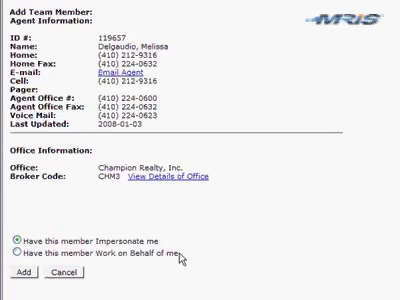
pyautogui.scroll(-3)
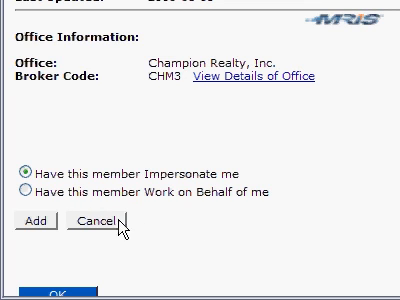
pyautogui.click(24, 191)
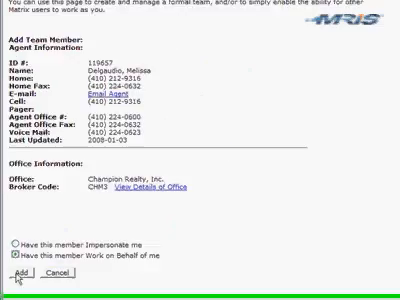
pyautogui.click(16, 274)
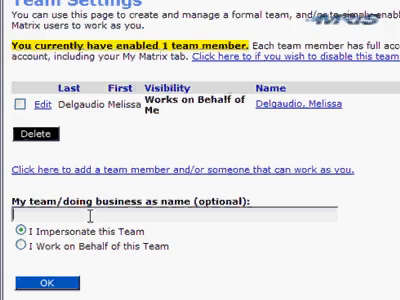
pyautogui.scroll(-3)
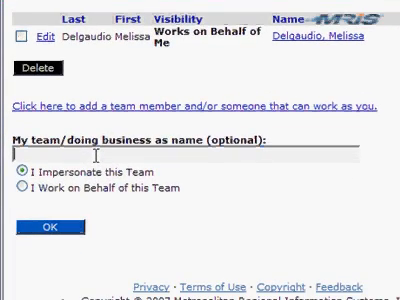
pyautogui.write('The DelGaudio Team')
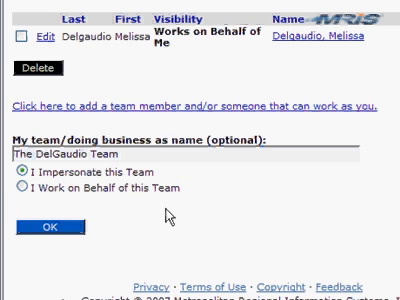
pyautogui.scroll(-3)
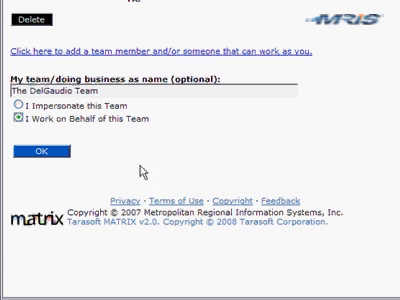
pyautogui.click(42, 150)
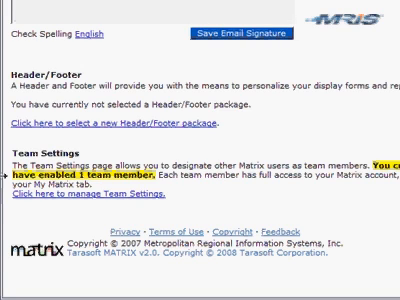
# - Reopen Team Settings via 'Click here to manage Team Settings'
pyautogui.scroll(3)
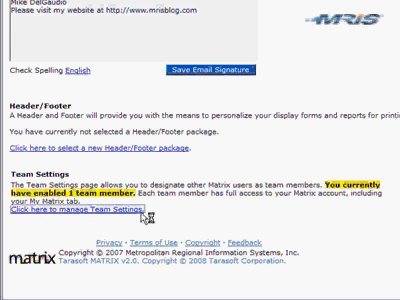
pyautogui.click(58, 210)
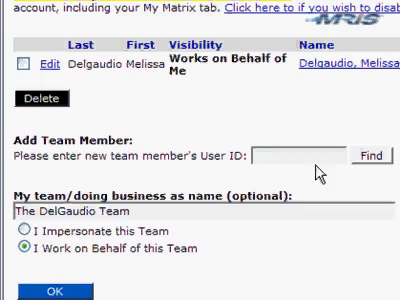
pyautogui.write('141')
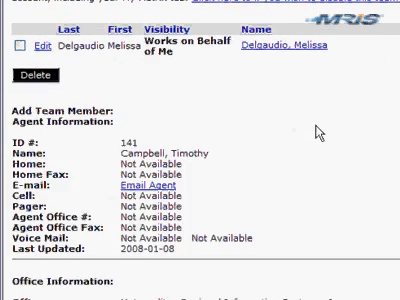
pyautogui.scroll(-3)
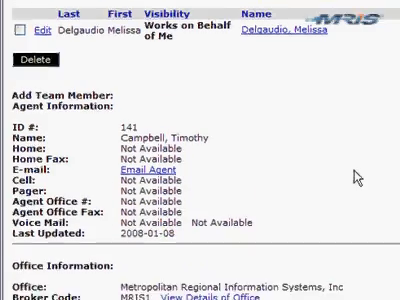
pyautogui.scroll(-3)
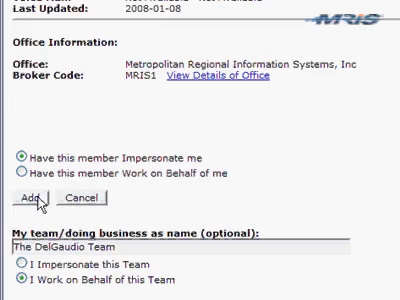
pyautogui.click(34, 191)
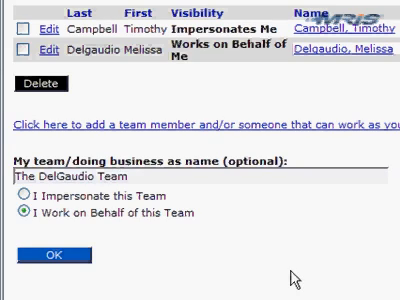
pyautogui.scroll(-3)
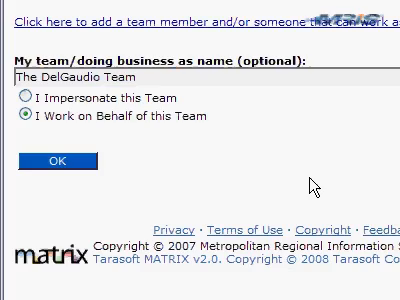
pyautogui.click(53, 160)
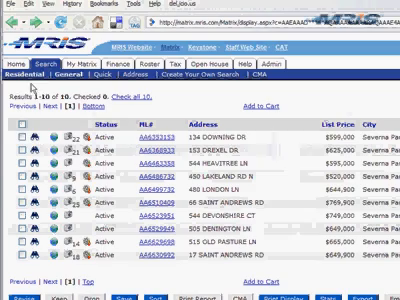
pyautogui.click(24, 135)
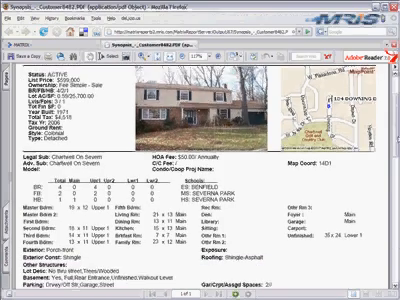
# - Scroll the 134 Downing Dr synopsis down to its DelGaudio Team footer credit
pyautogui.scroll(-3)
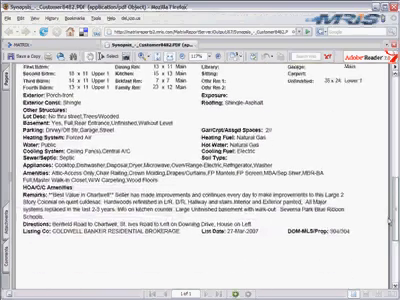
pyautogui.scroll(-3)
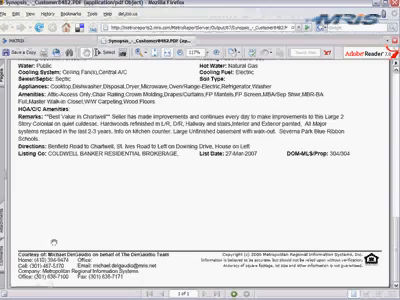